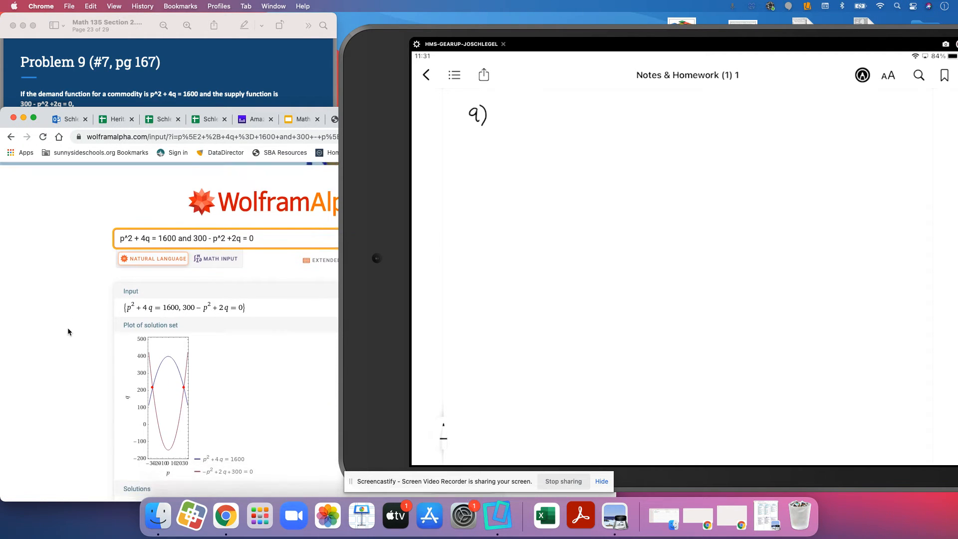
scroll("down", 3)
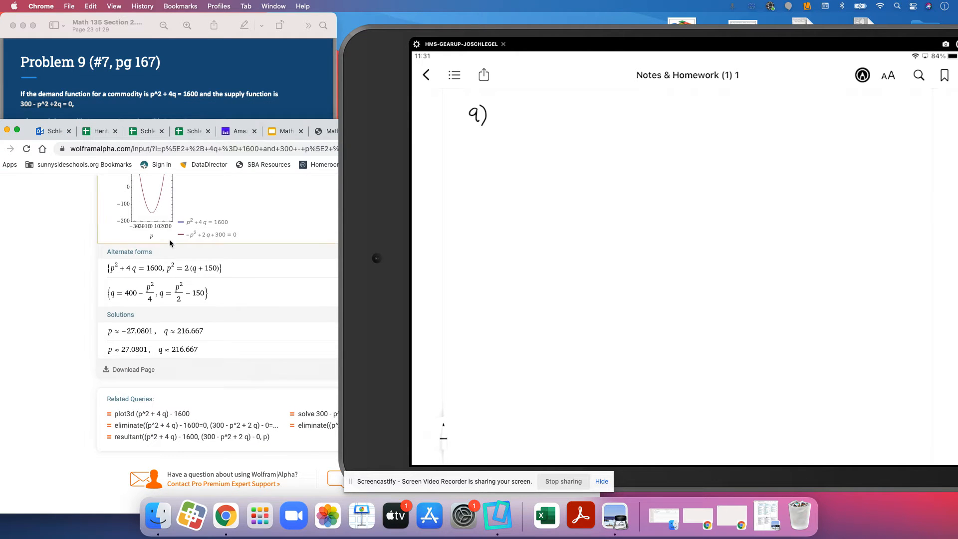
mouse_move(183, 352)
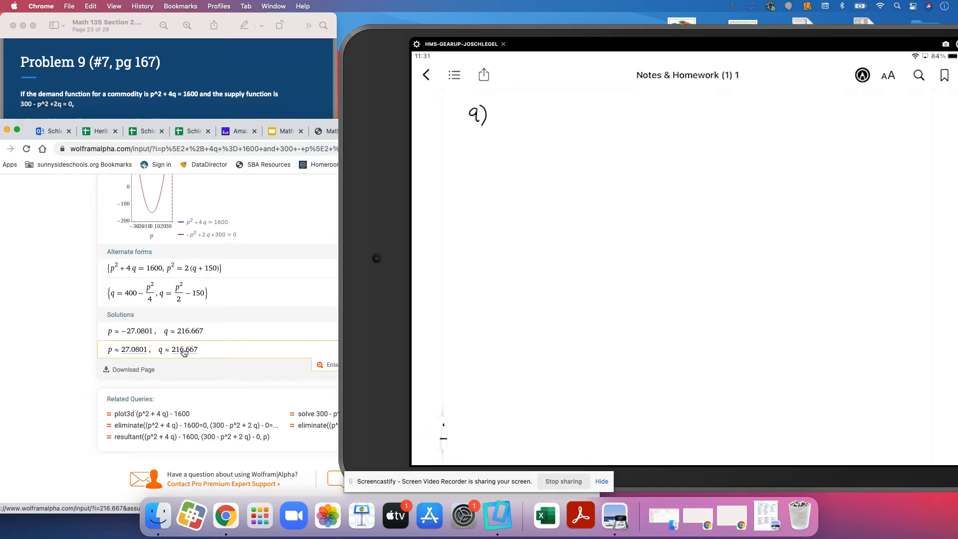
mouse_move(183, 351)
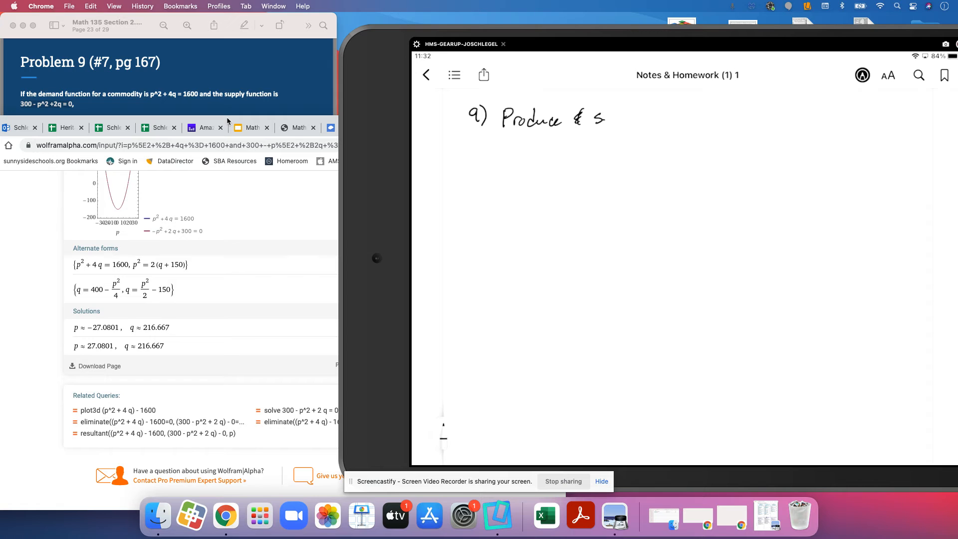
type("sell")
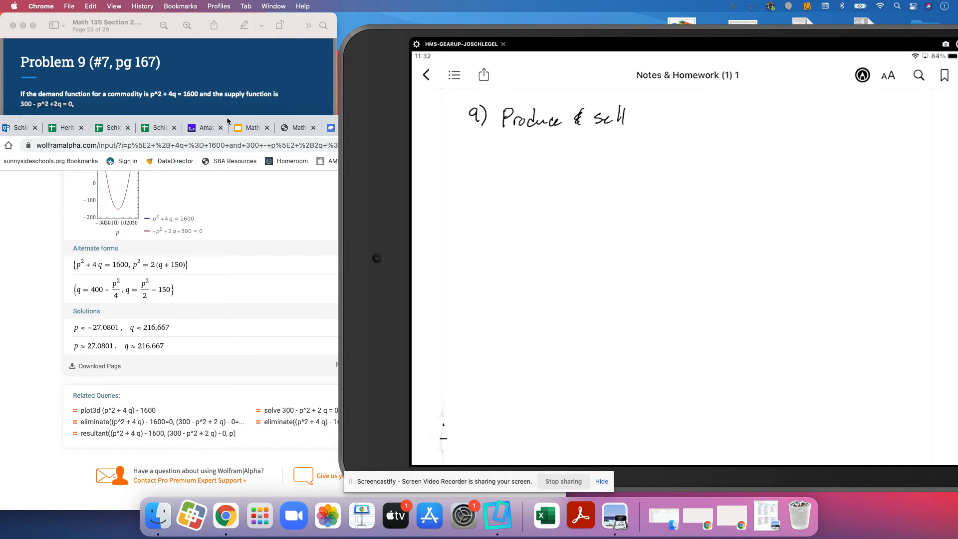
type("216.6 units at a price of")
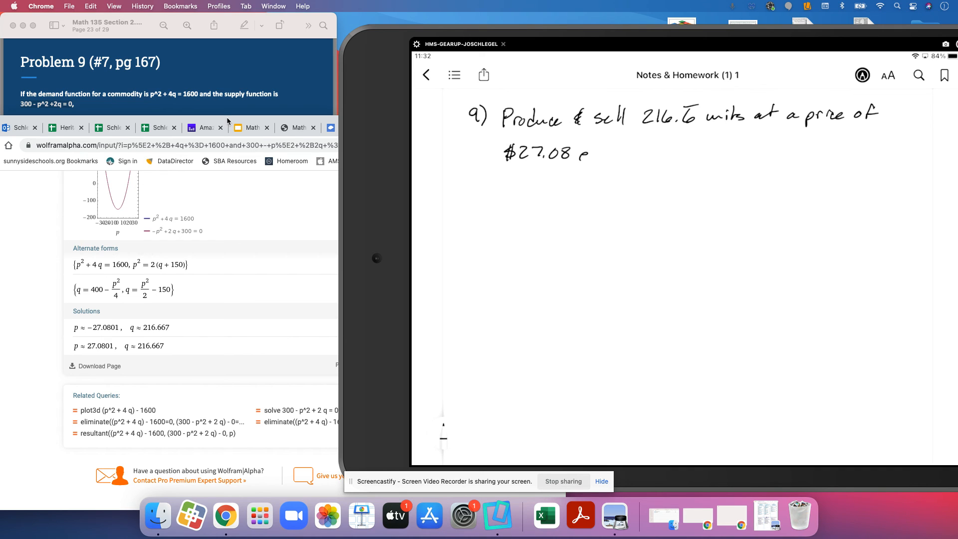
type("each.")
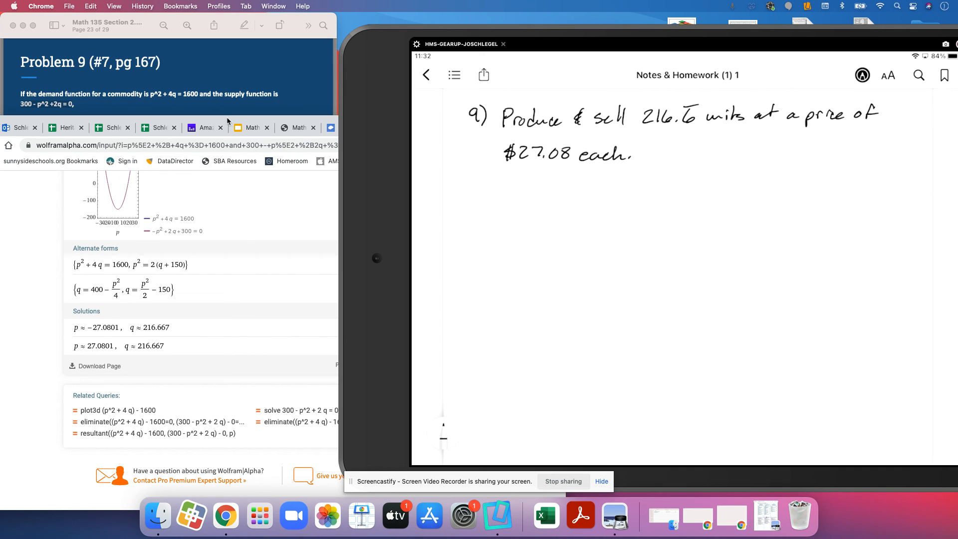